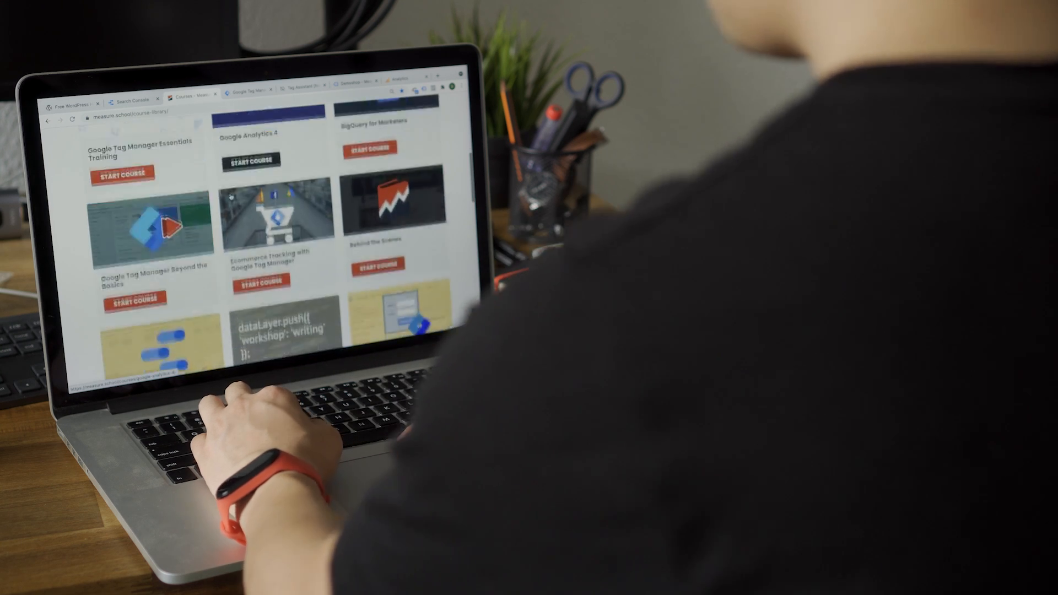
scroll(down, 3)
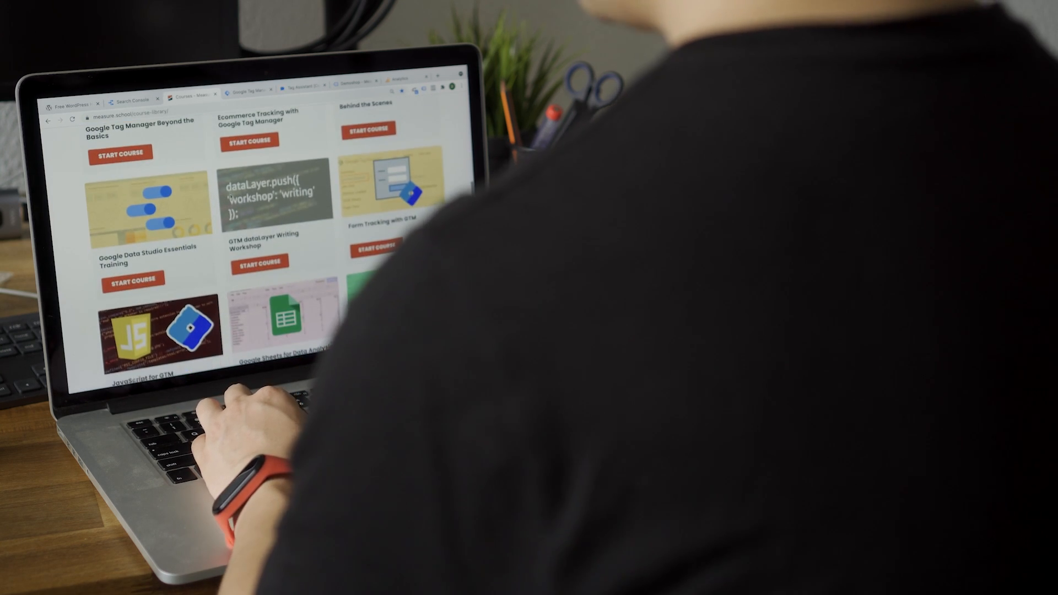